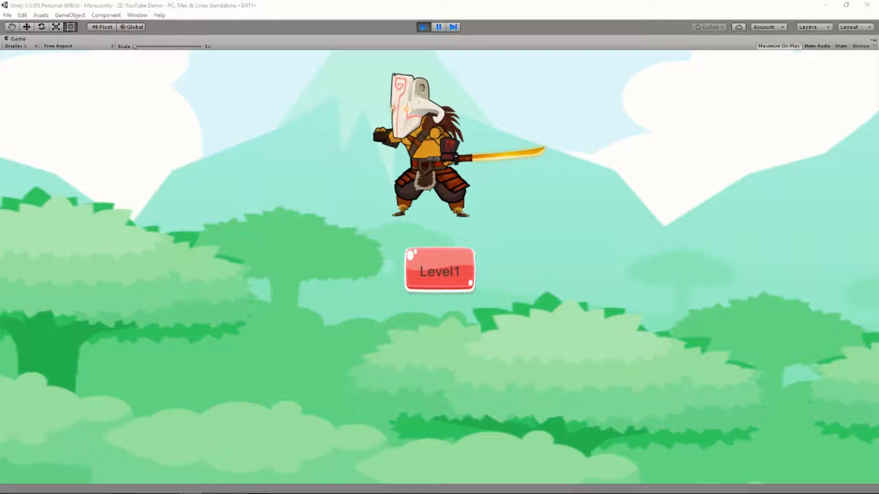
Add GameObject.DontDestroyOnLoad(this.gameObject); inside Start in Player.cs, using IntelliSense completion
left_click(439, 270)
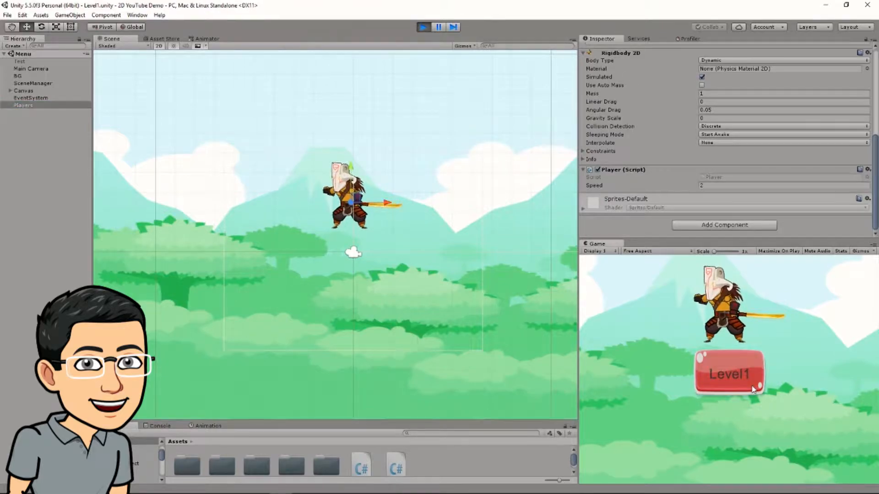
left_click(728, 374)
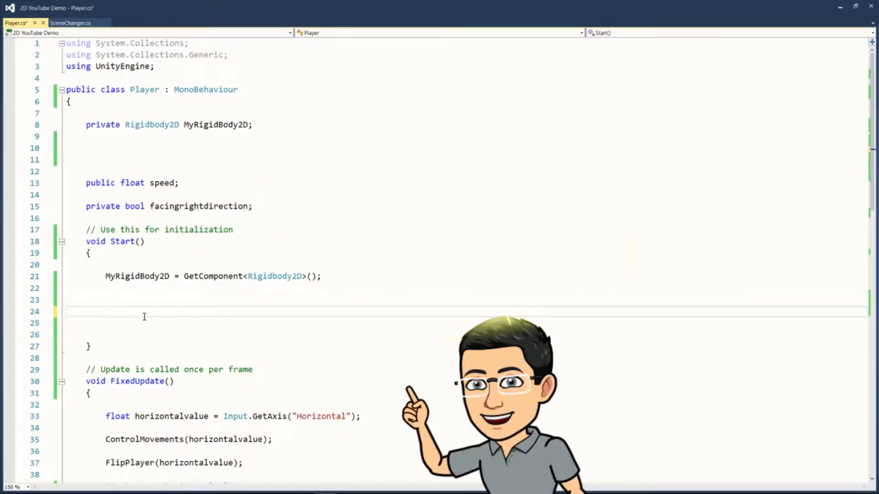
type("ga")
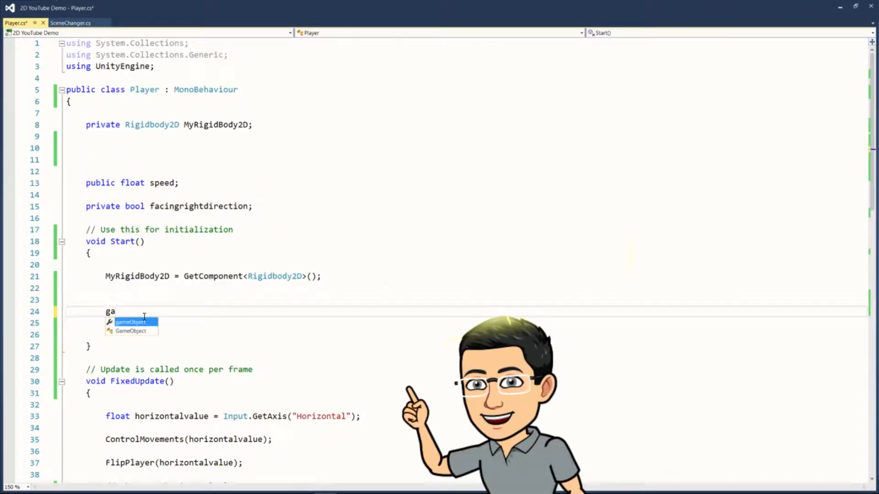
type("GameObject.")
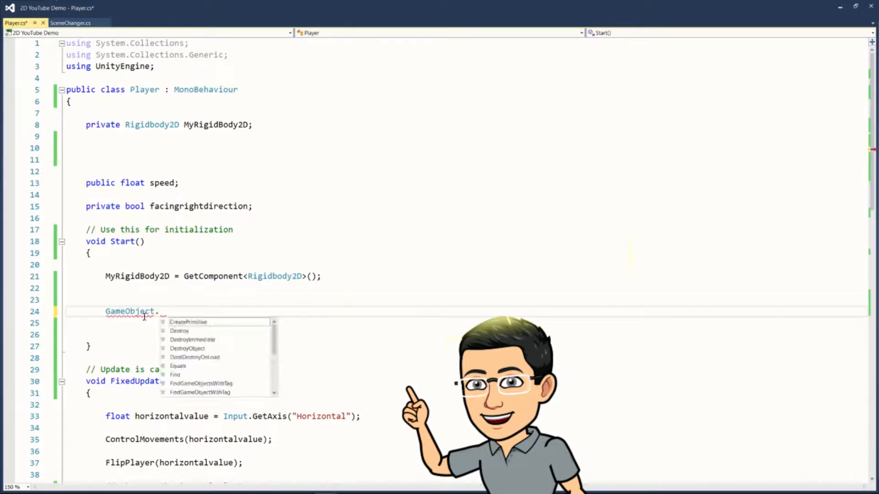
type("dont")
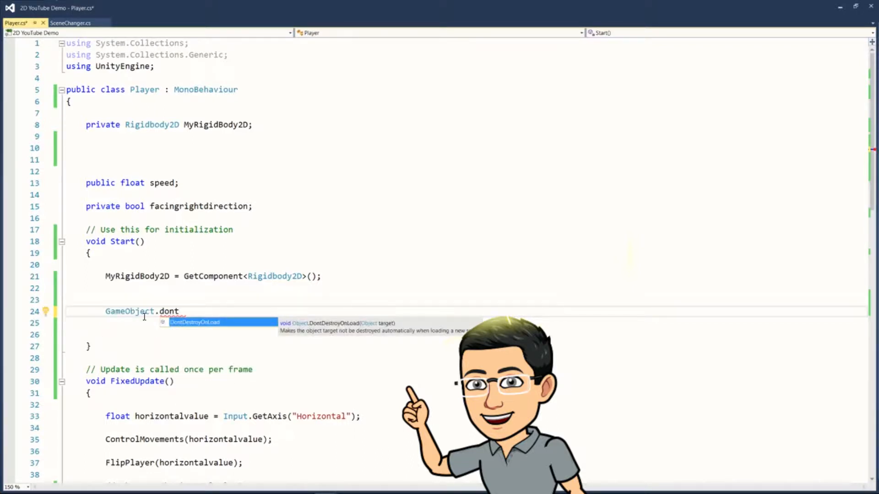
key("Tab")
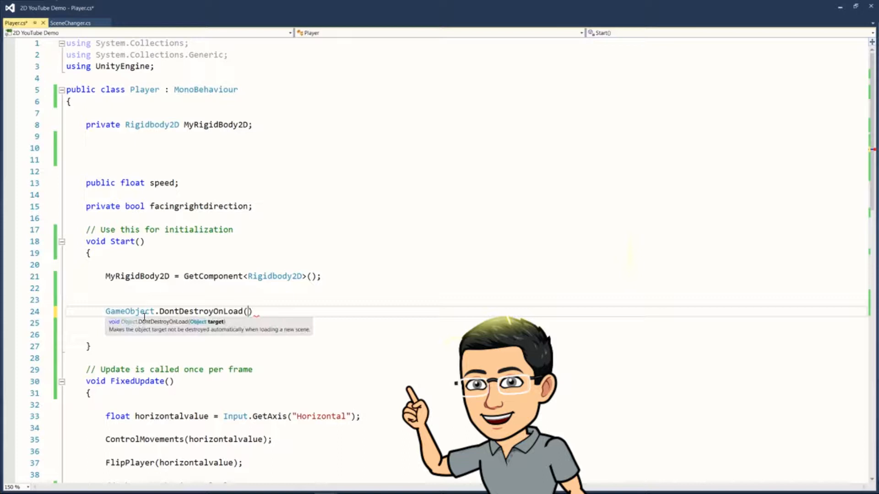
type("this.ga")
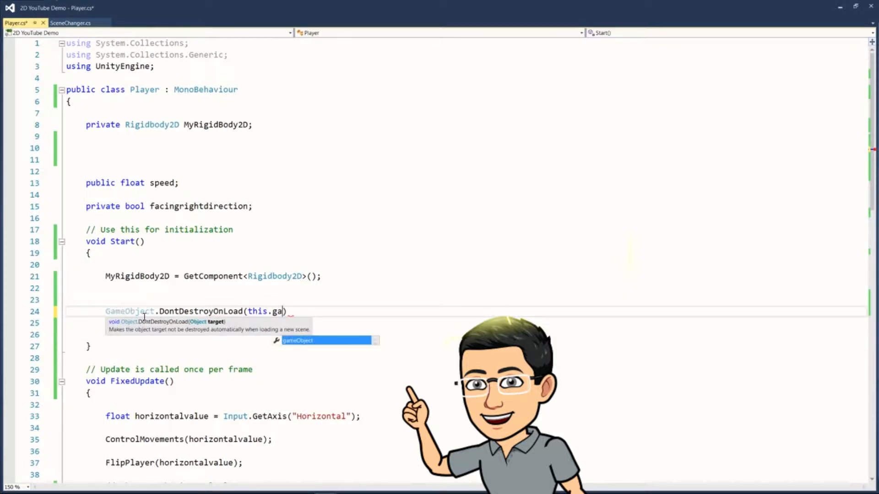
type("meObject);")
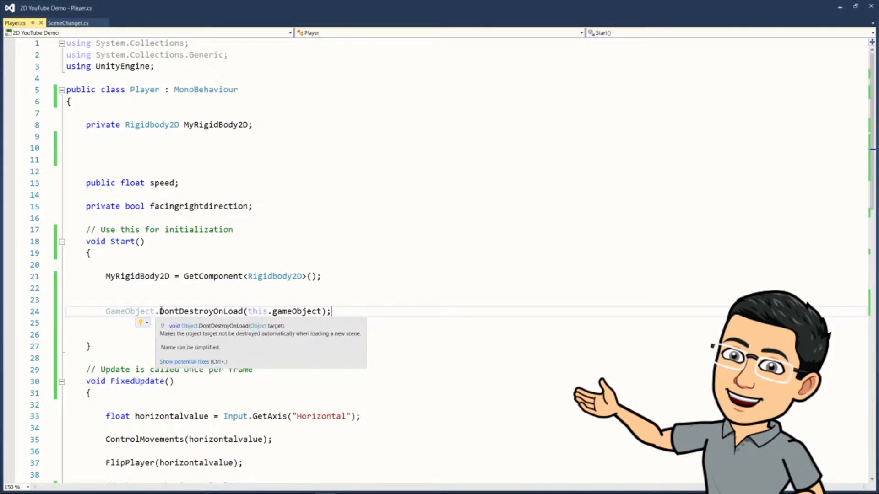
Highlight DontDestroyOnLoad and the this keyword to explain the new call
double_click(200, 311)
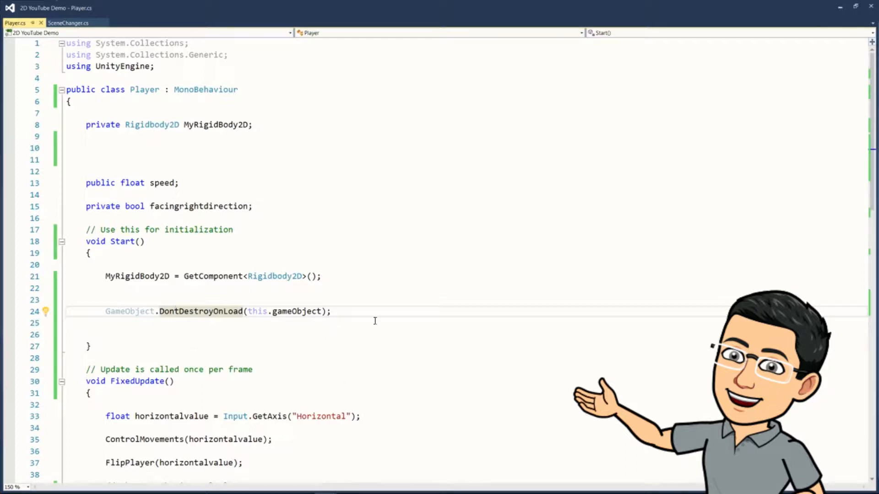
double_click(145, 89)
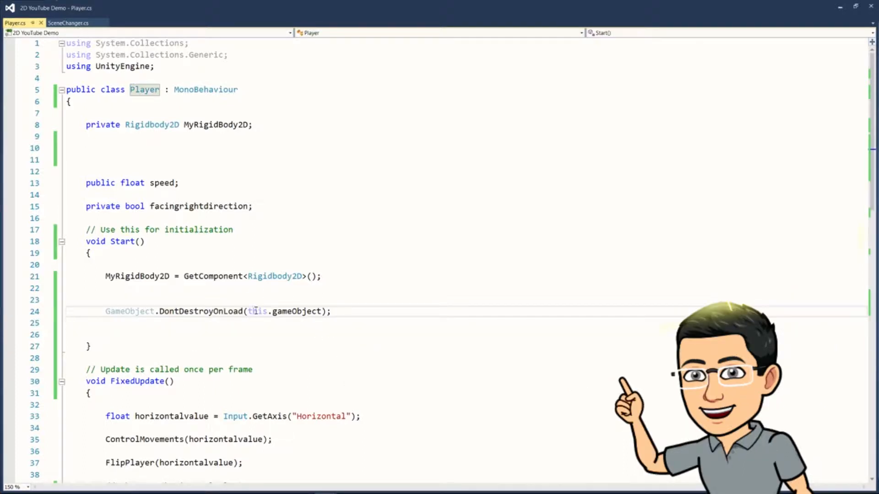
double_click(257, 311)
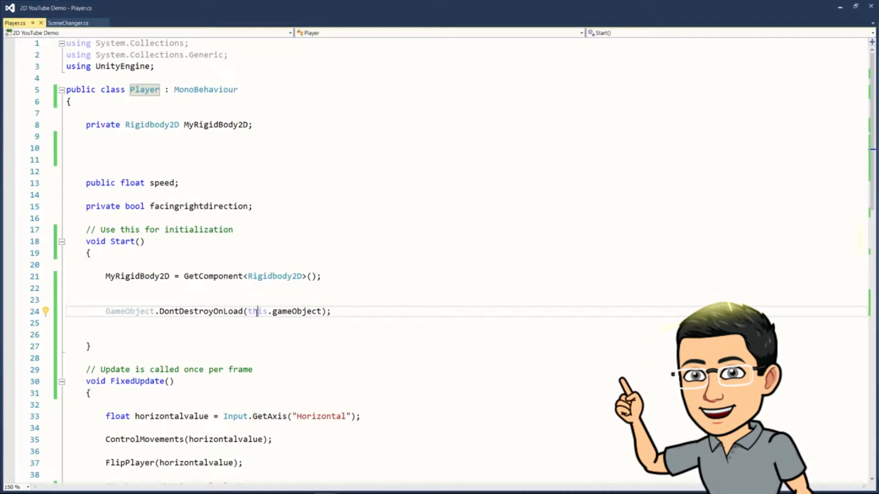
double_click(257, 312)
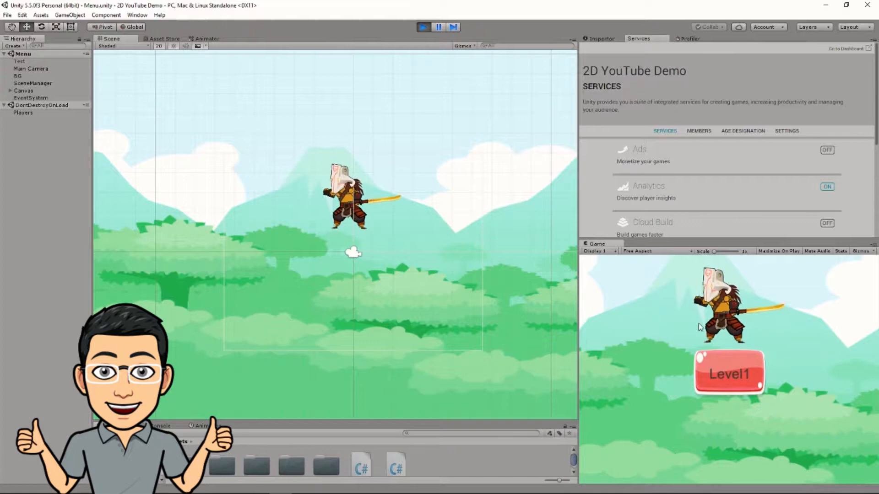
mouse_move(807, 346)
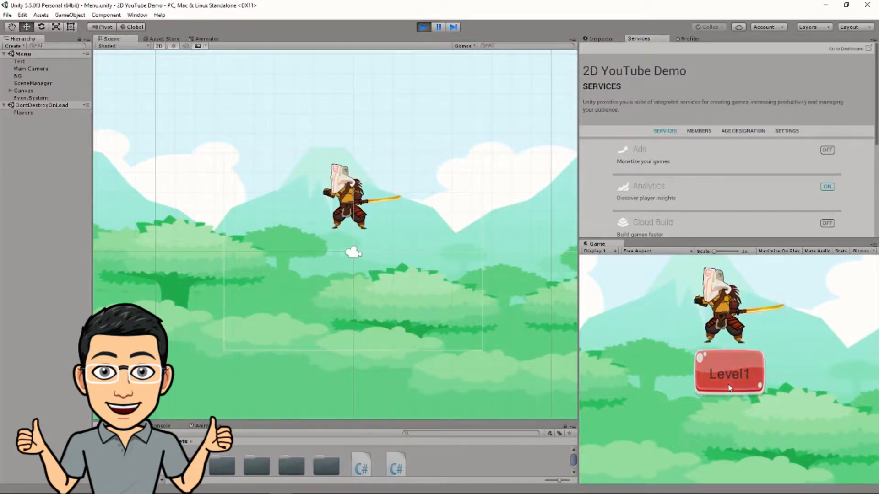
Load Level1, return to Menu, and compare the two Players objects under DontDestroyOnLoad
left_click(729, 375)
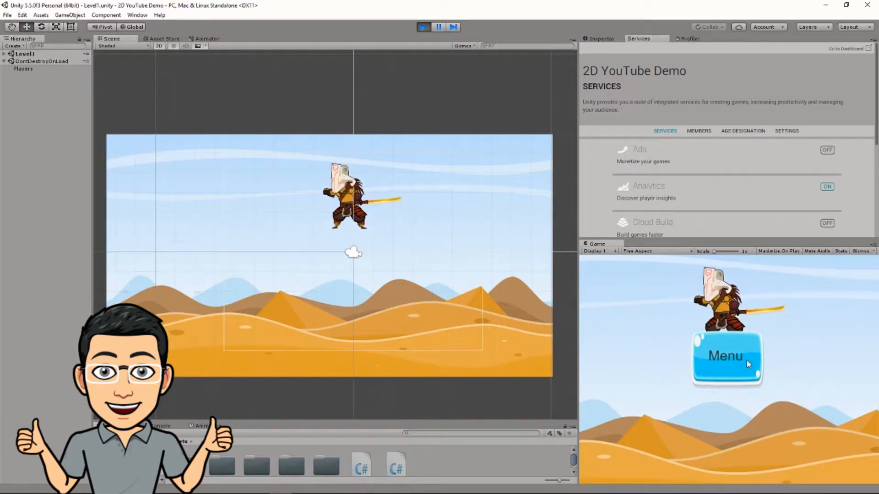
mouse_move(667, 359)
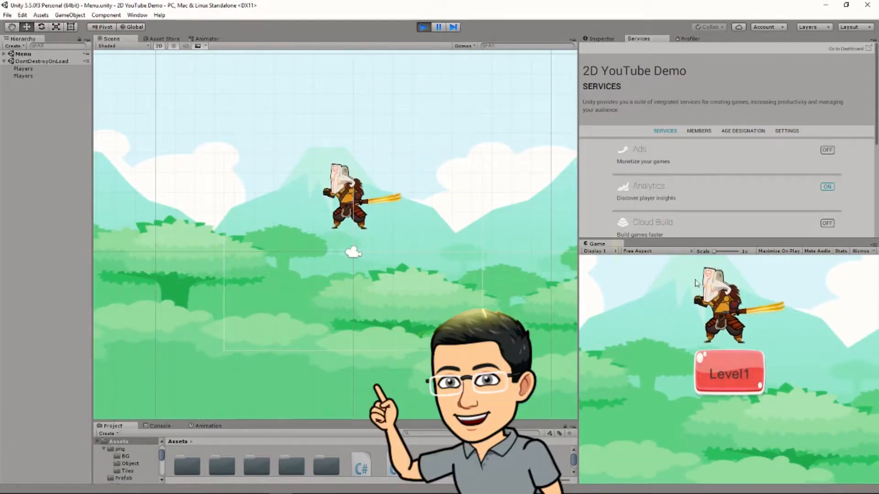
left_click(23, 68)
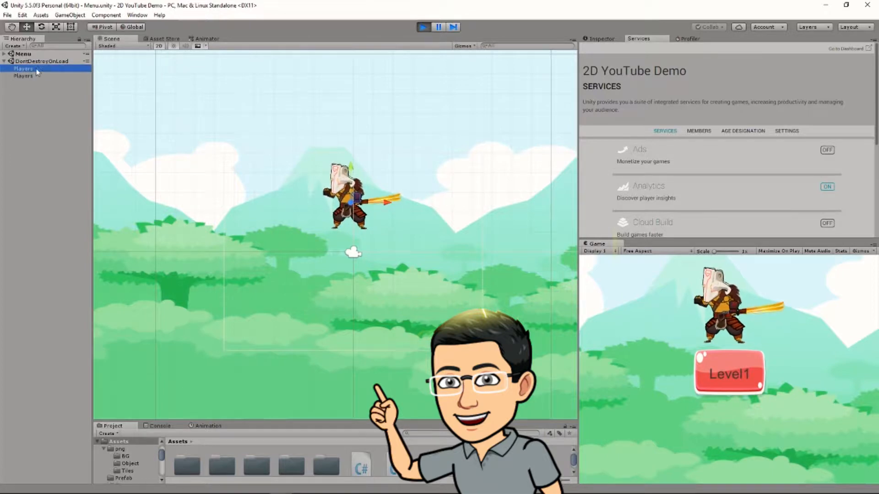
left_click(23, 75)
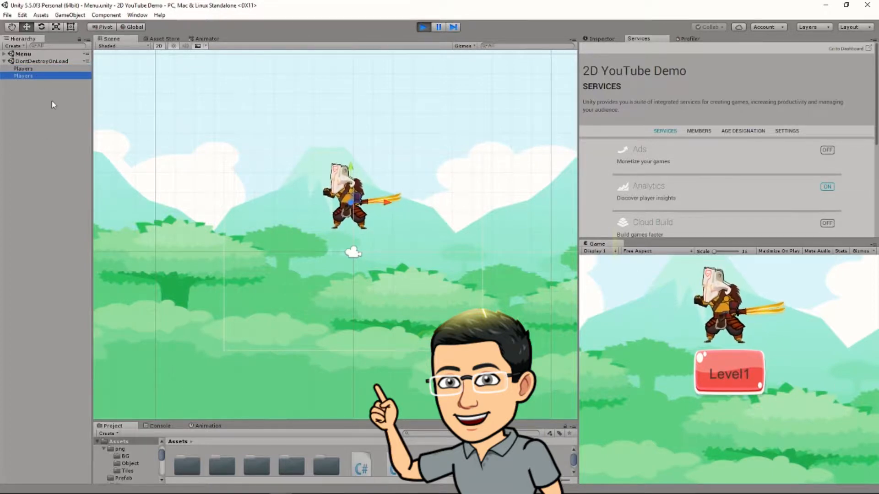
left_click(24, 68)
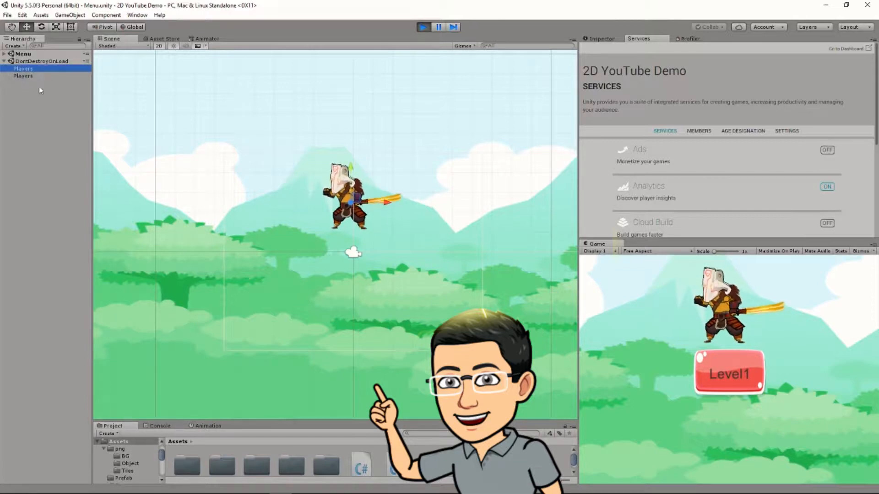
left_click(24, 76)
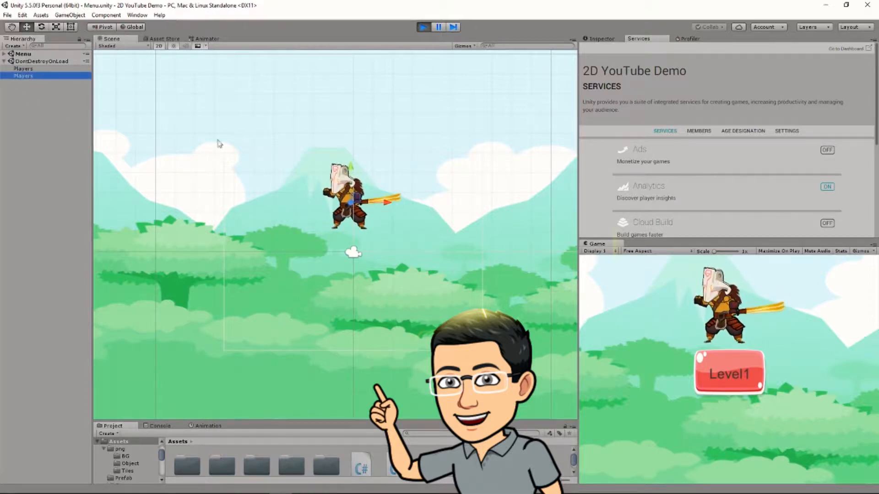
Reload Level1 and inspect the four duplicate Players copies under DontDestroyOnLoad
left_click(24, 68)
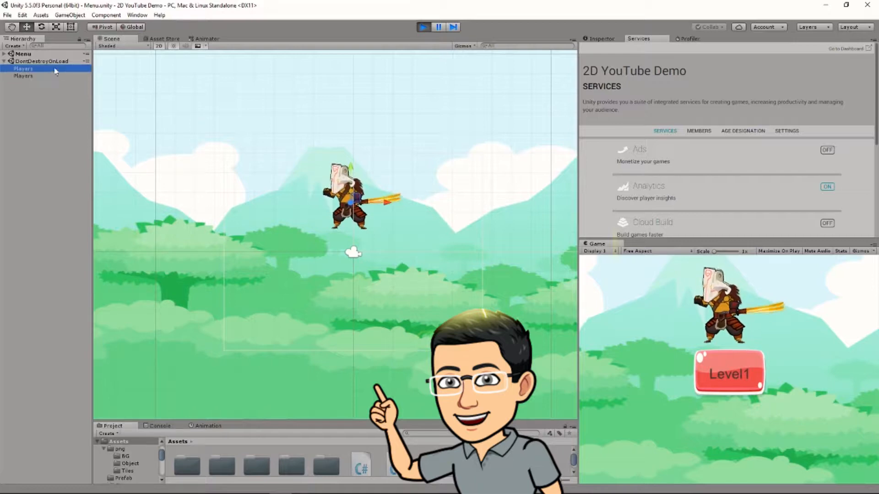
left_click(23, 76)
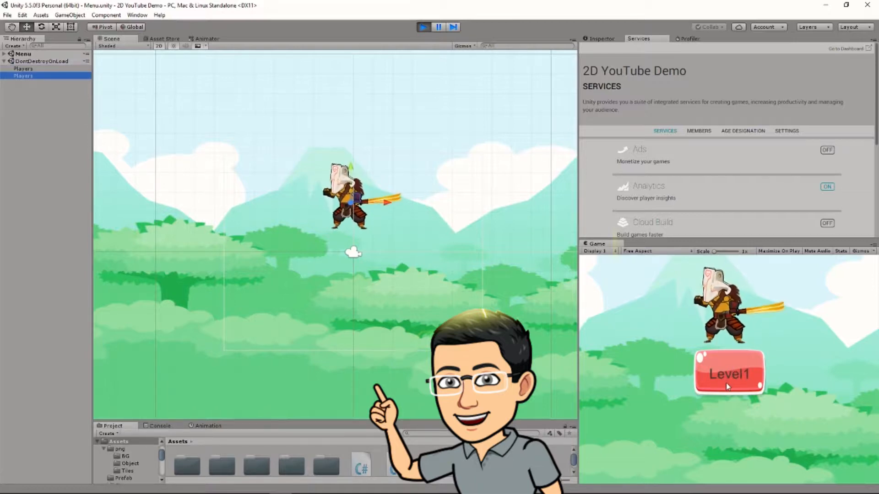
left_click(729, 374)
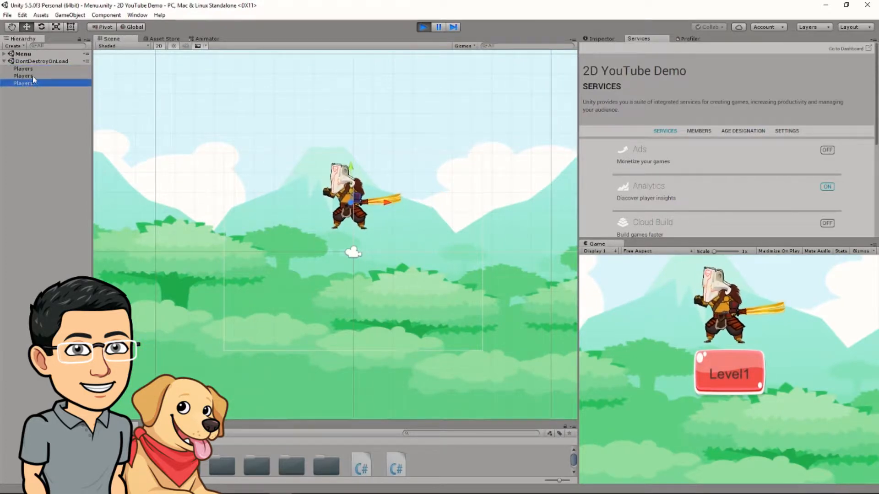
left_click(23, 68)
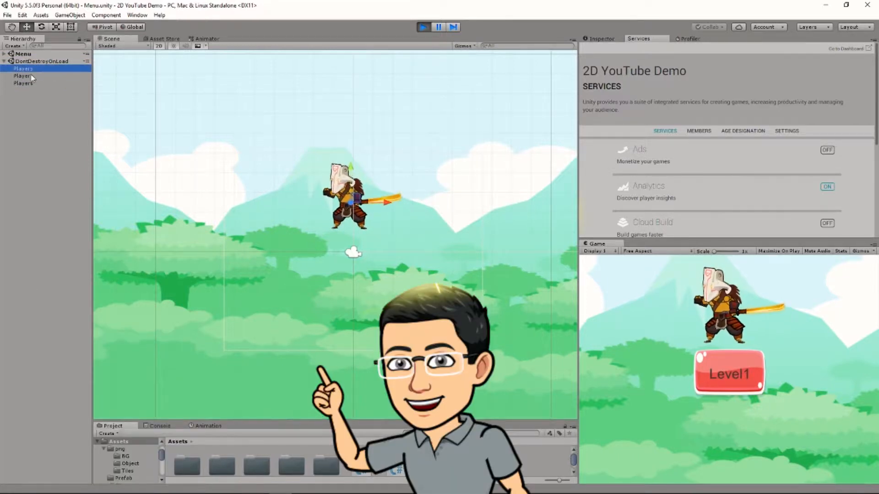
left_click(24, 75)
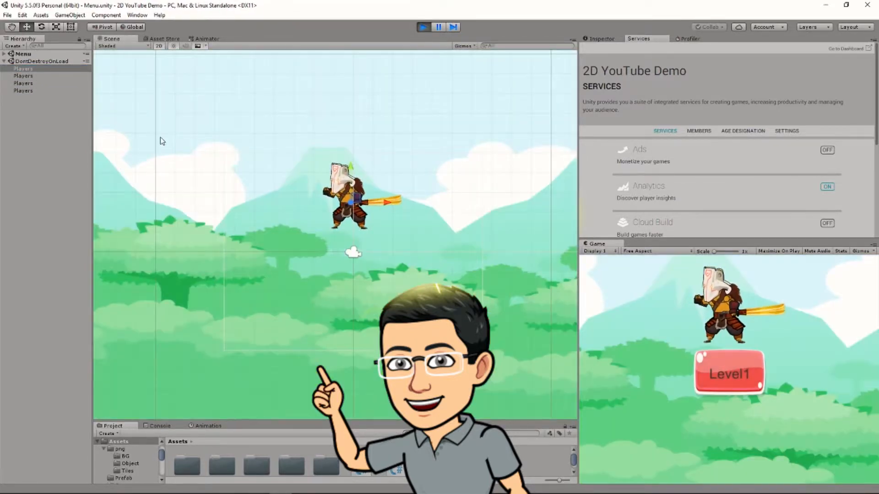
left_click(24, 82)
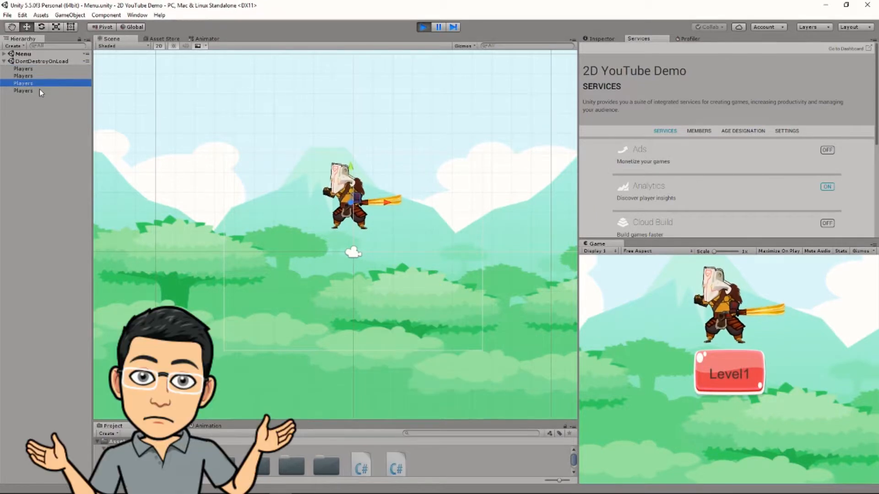
left_click(23, 91)
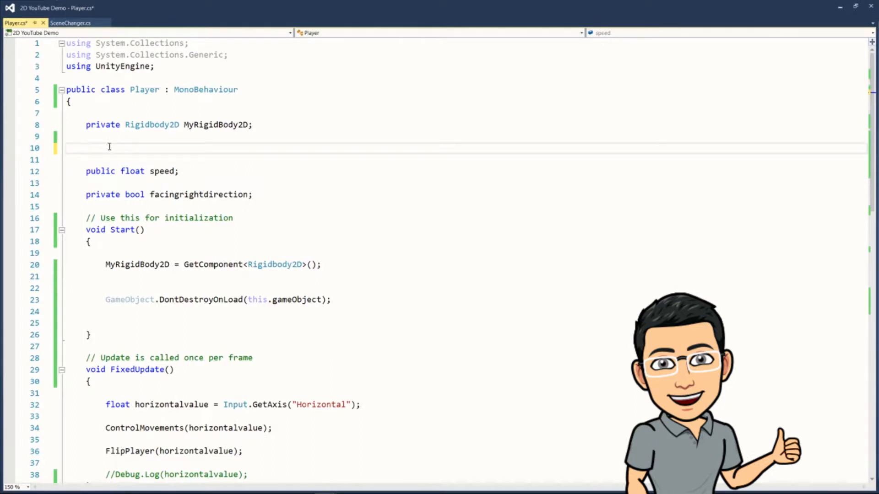
Declare 'public static Player Instance;' on line 10 of Player.cs
type("public static")
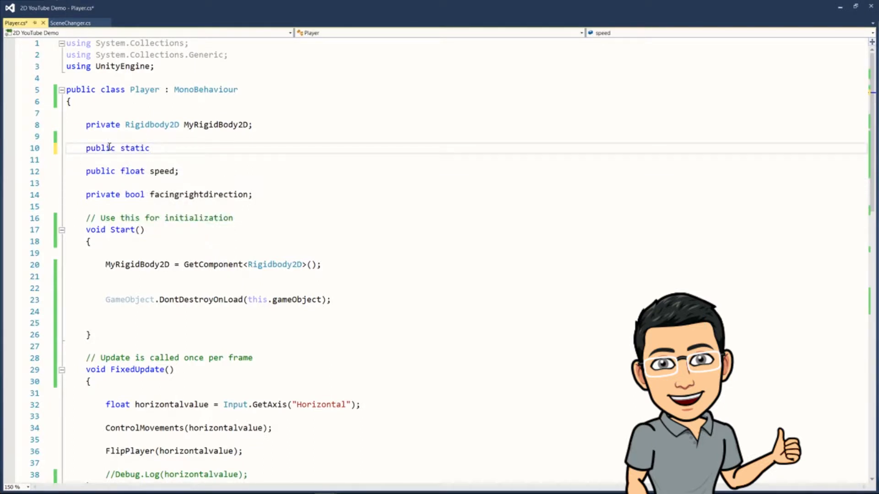
type("Player")
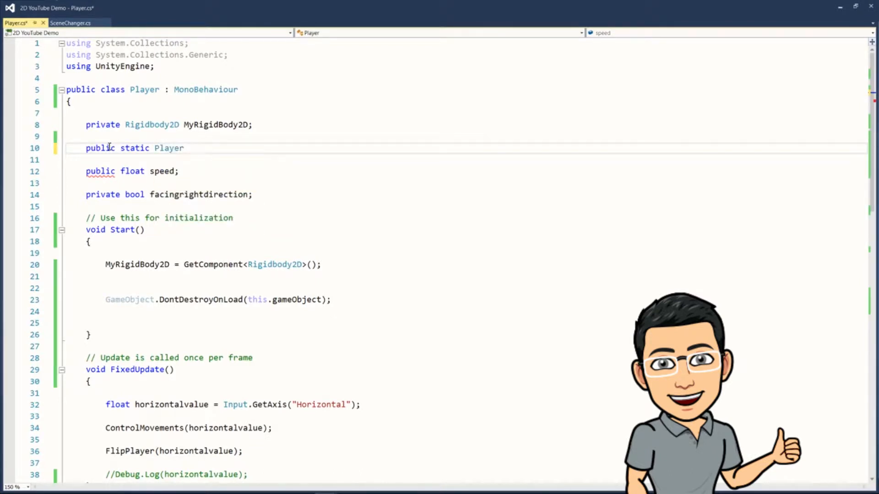
type("Instanc")
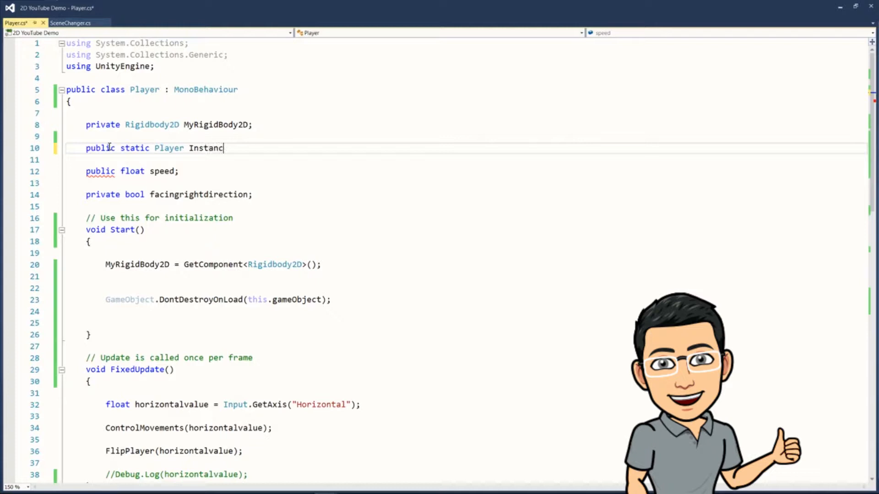
type("e;")
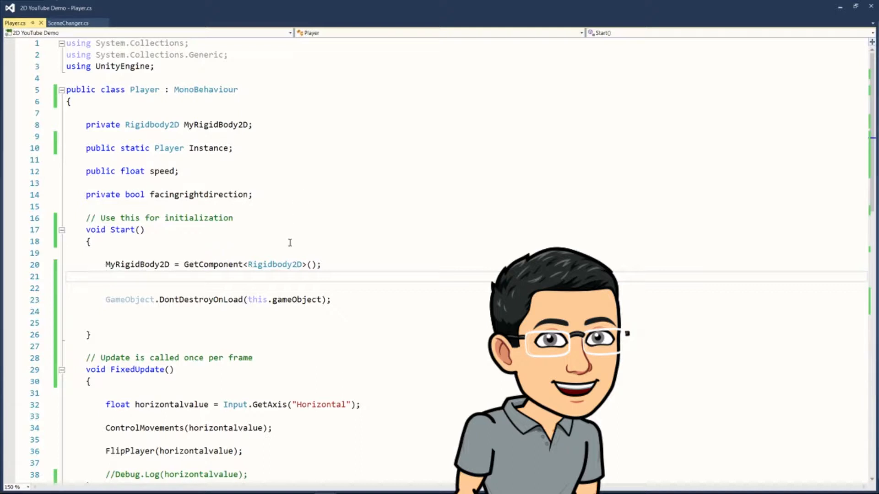
mouse_move(288, 245)
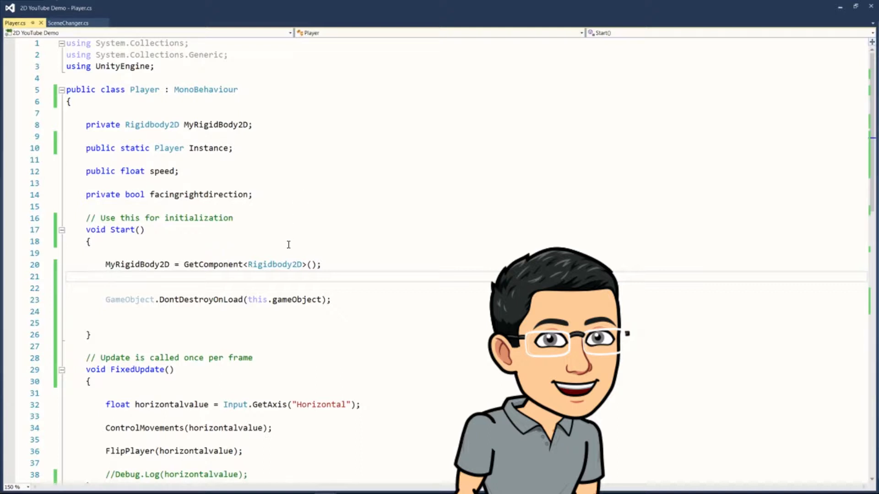
Place the cursor in Start and highlight the Player type and class name
left_click(106, 276)
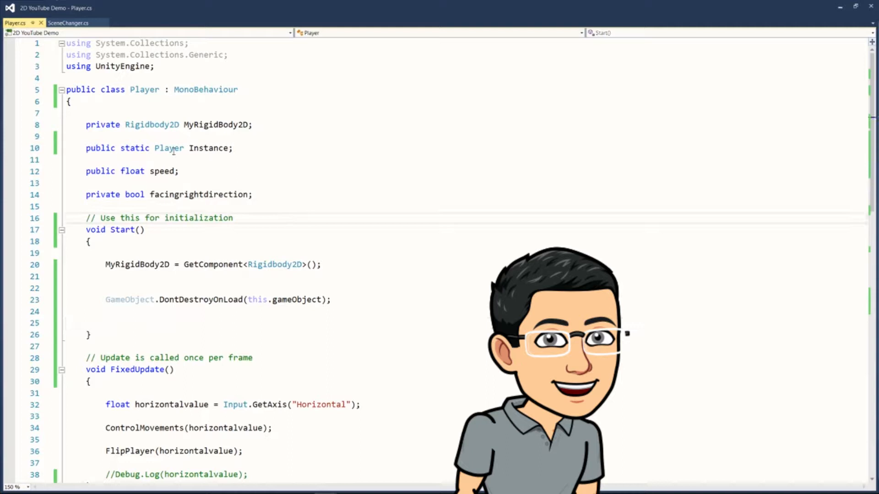
double_click(134, 148)
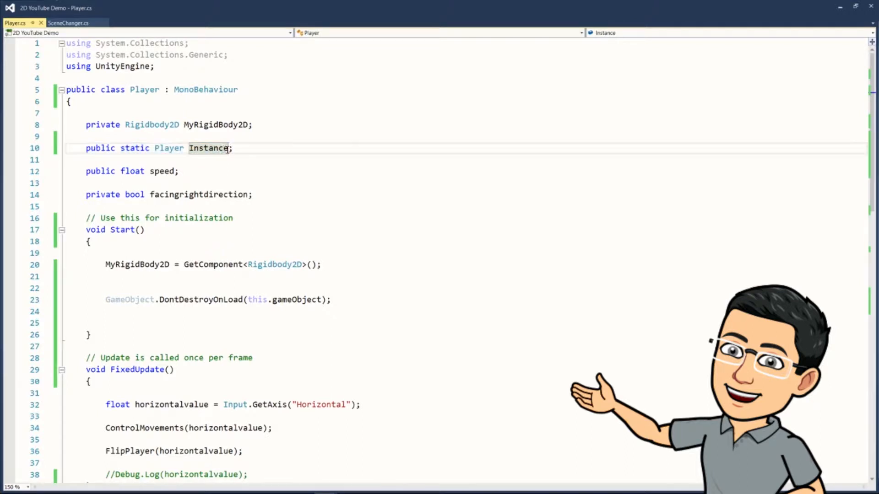
double_click(144, 90)
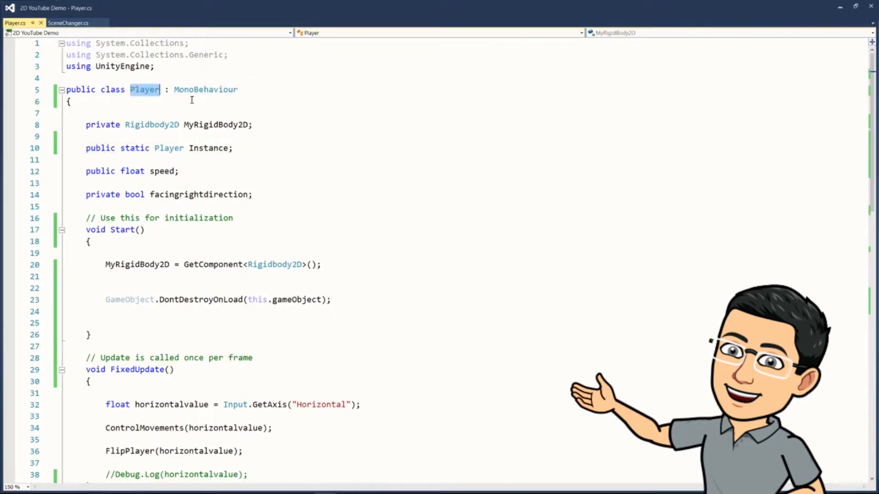
mouse_move(145, 90)
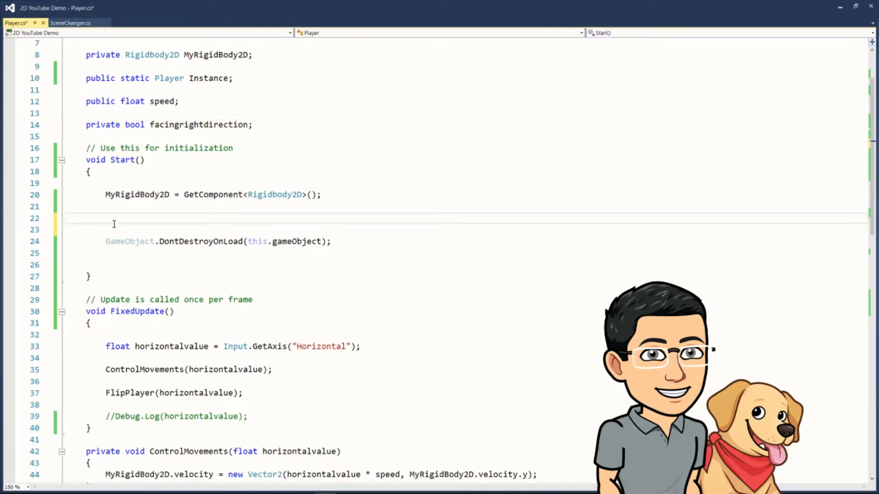
Add an if (Instance != null) block calling Destroy(this.gameObject) and return in Start
type("if()")
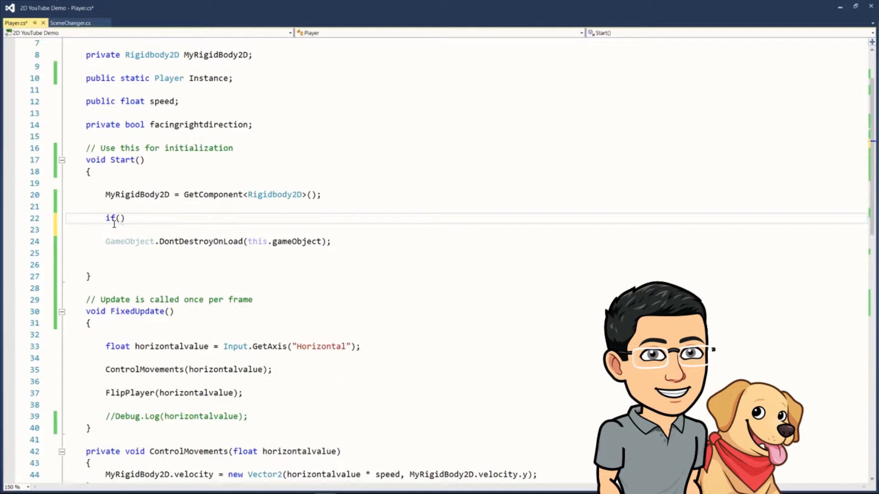
type("Instance")
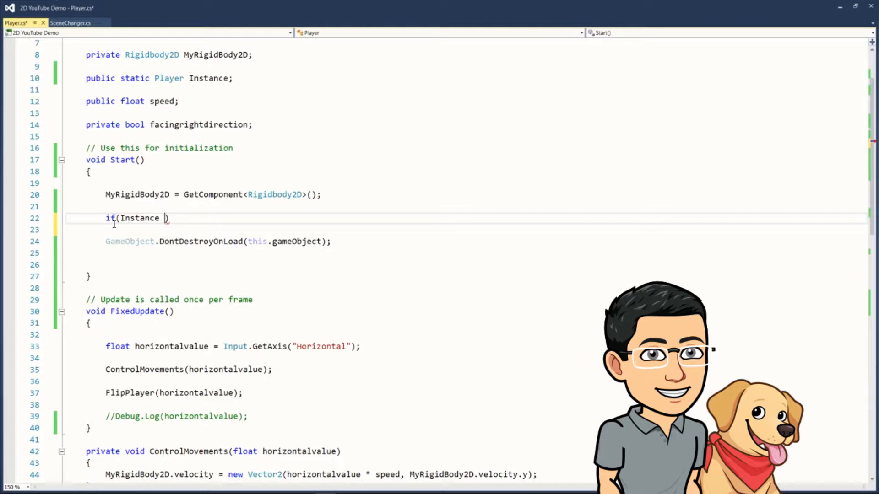
type("!= null")
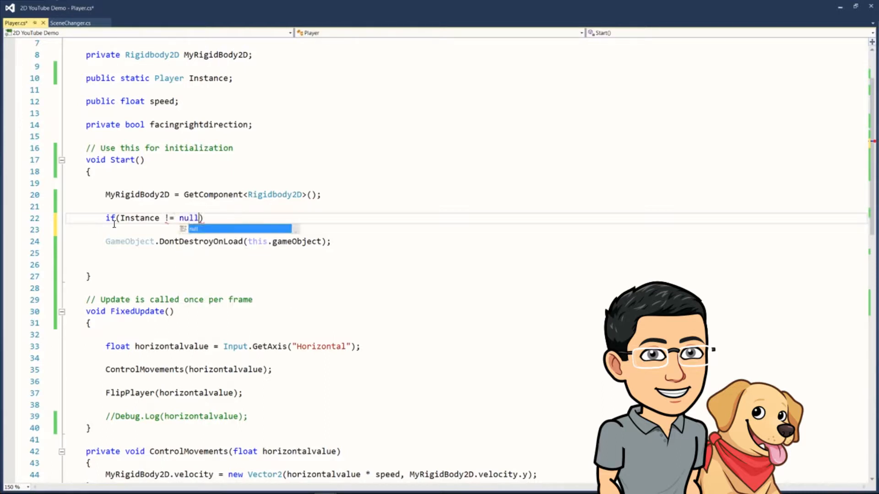
type("{")
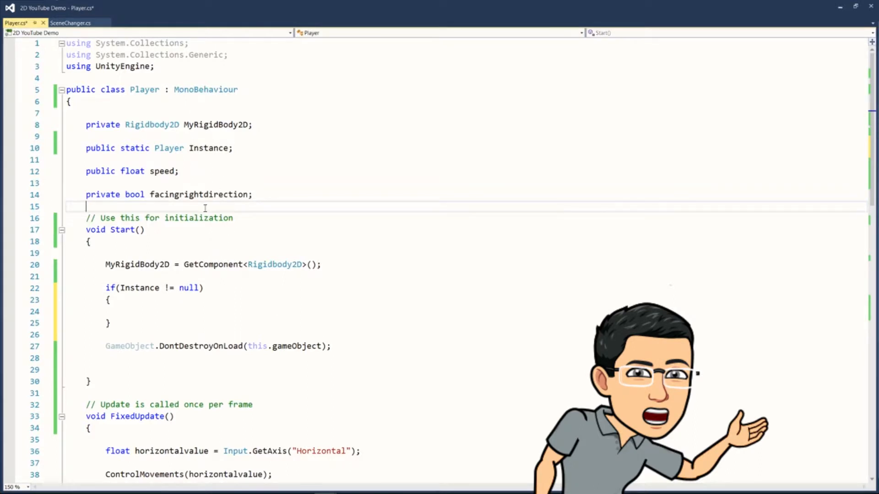
mouse_move(224, 290)
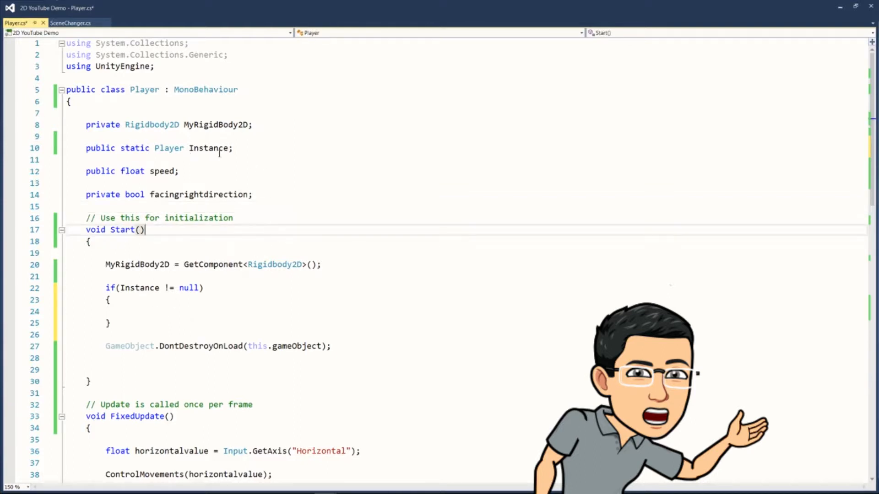
type("D")
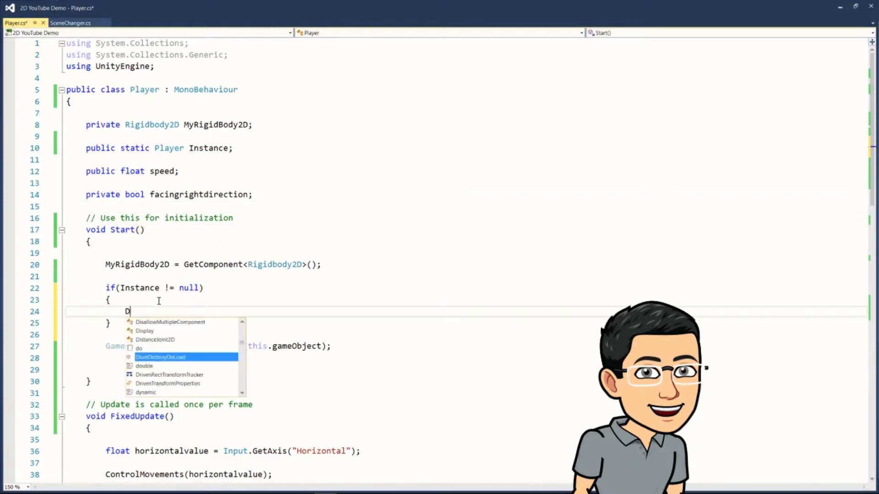
type("estroy()")
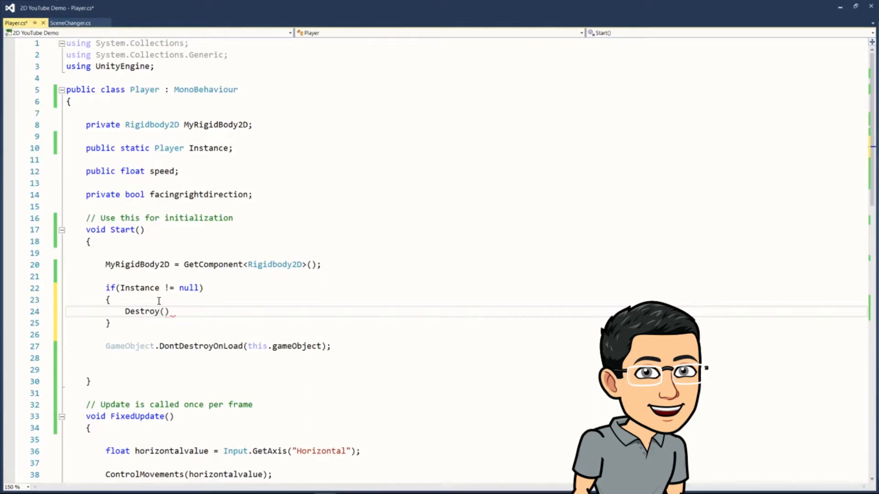
type("this.")
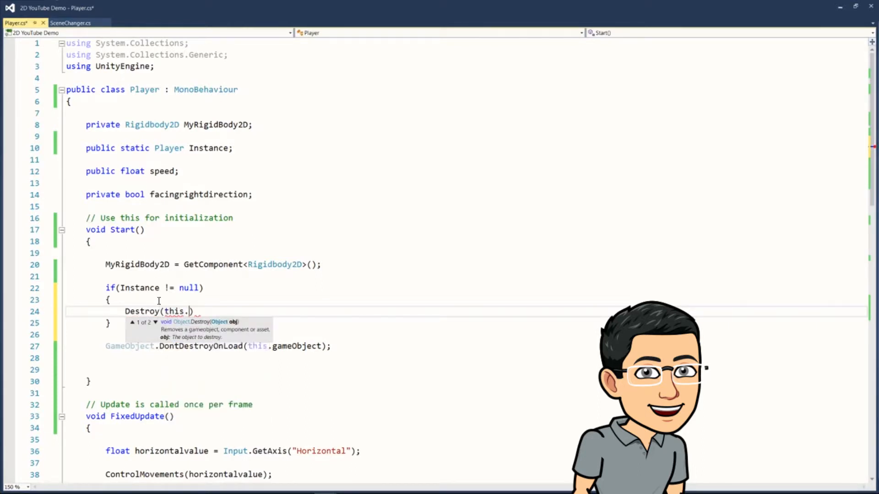
type("gameObject")
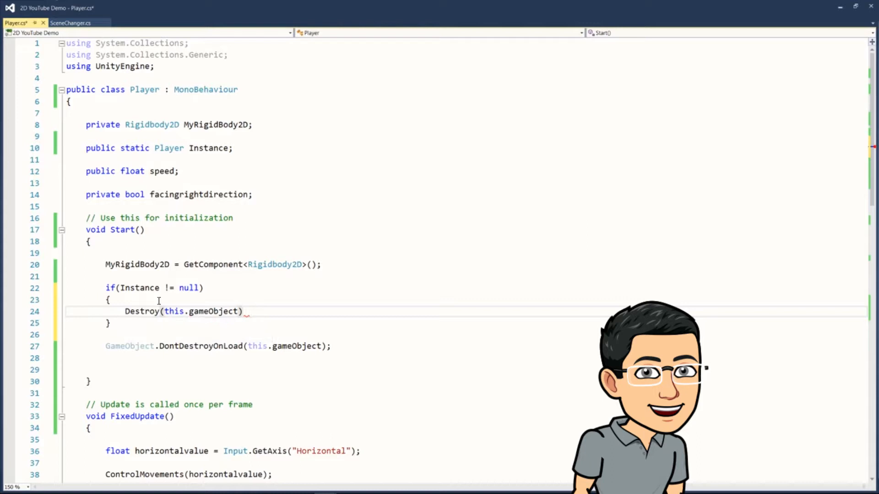
type("return;")
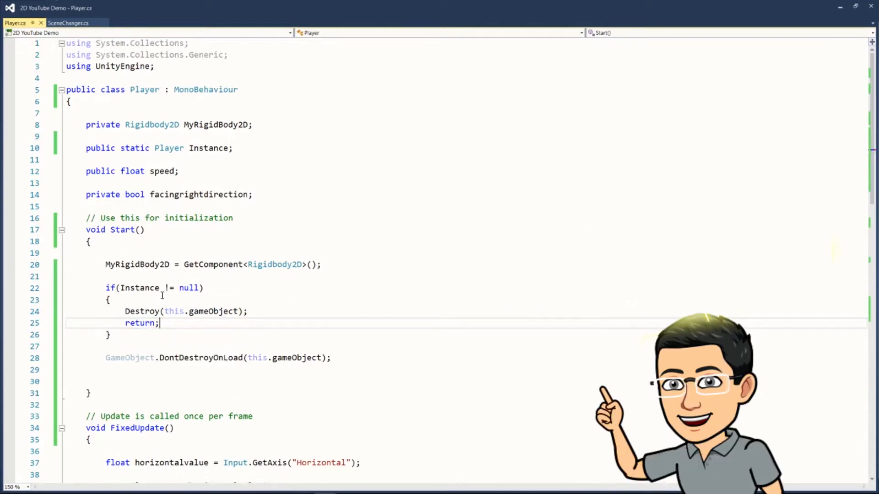
left_click(145, 287)
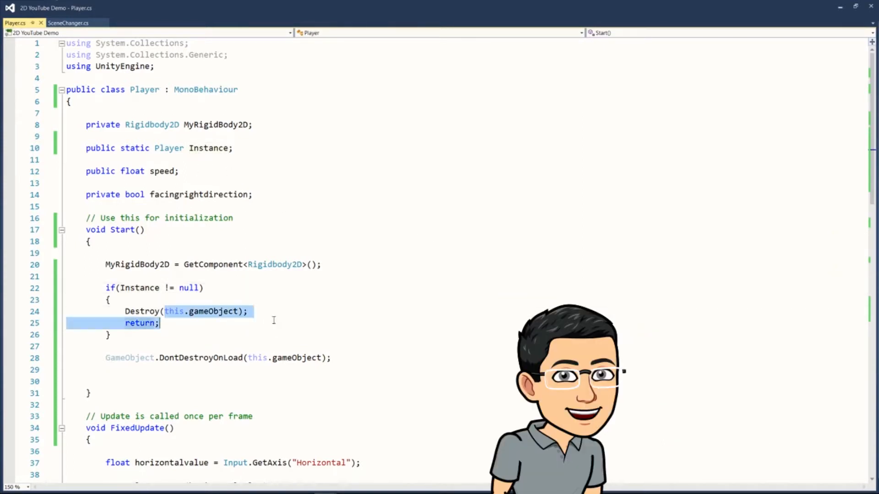
left_click(165, 334)
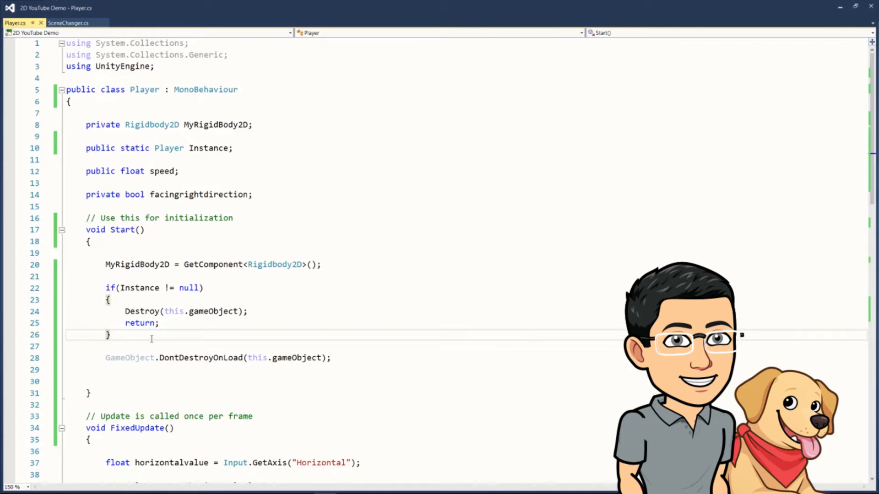
mouse_move(181, 357)
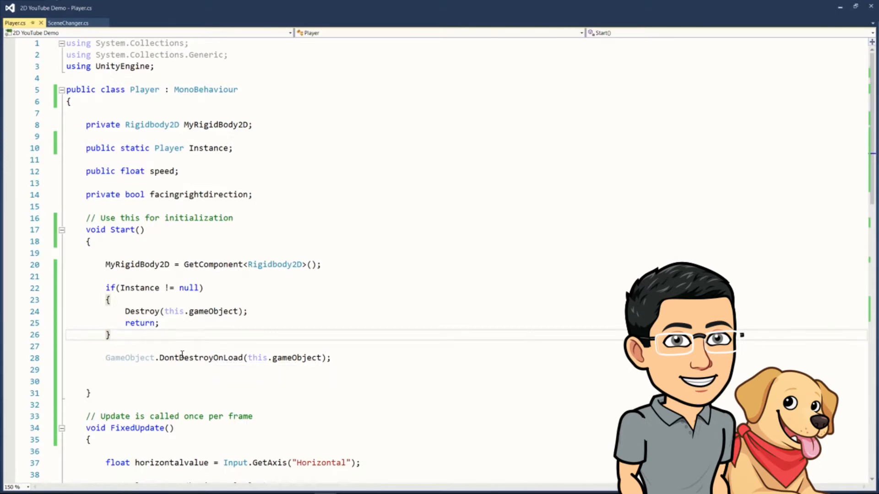
Insert 'Instance = this;' on a new line above the DontDestroyOnLoad call
key("enter")
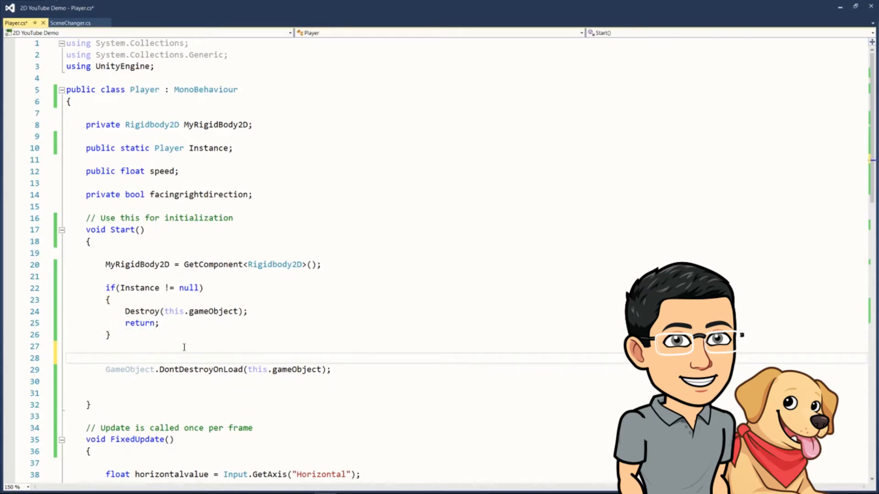
type("Instance")
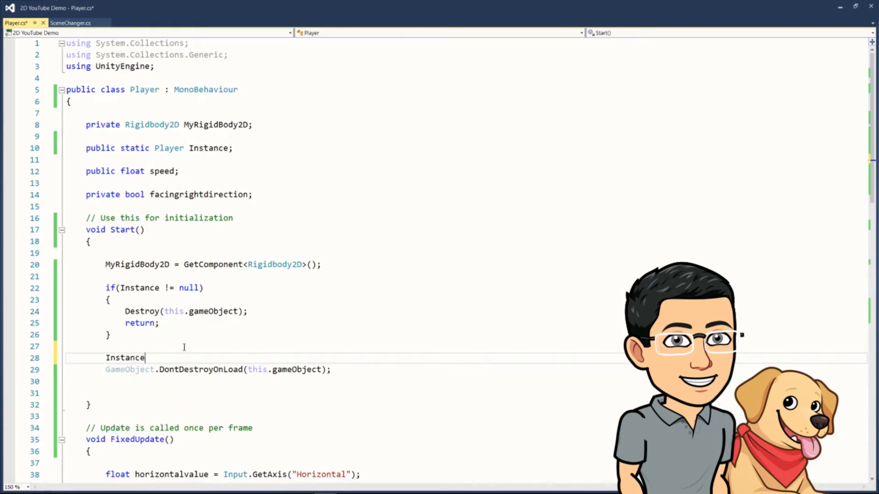
type("= this;")
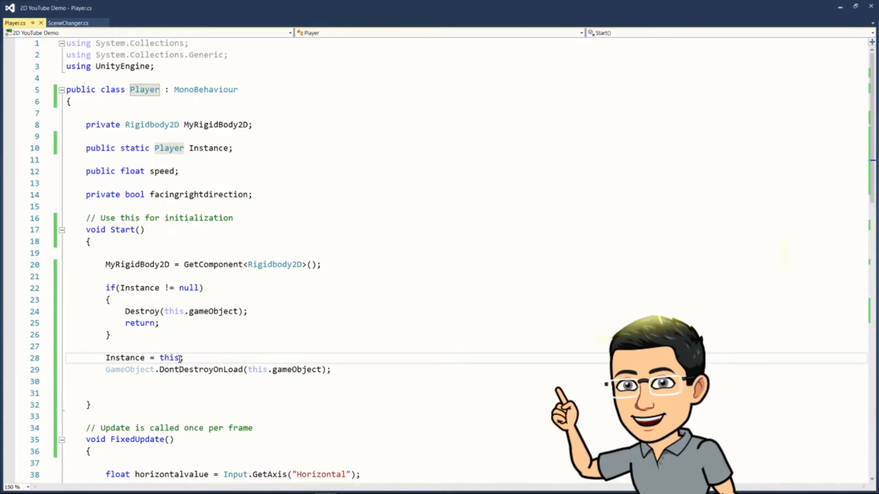
double_click(169, 357)
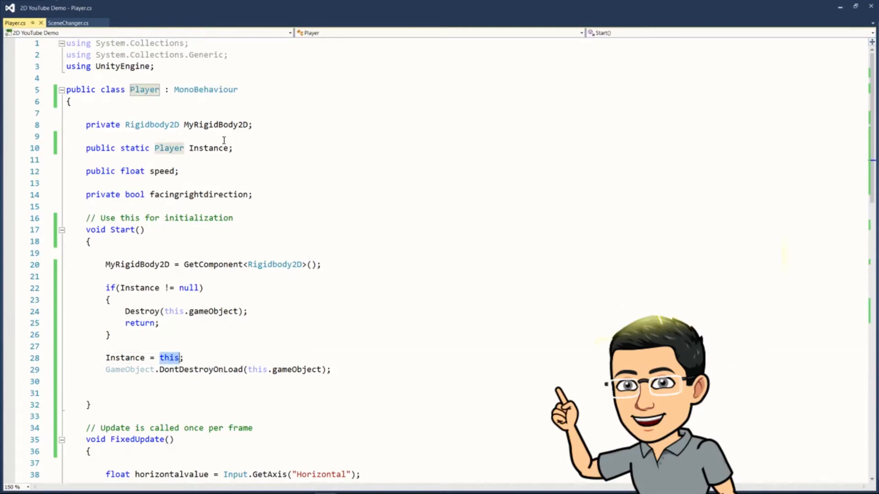
left_click(159, 357)
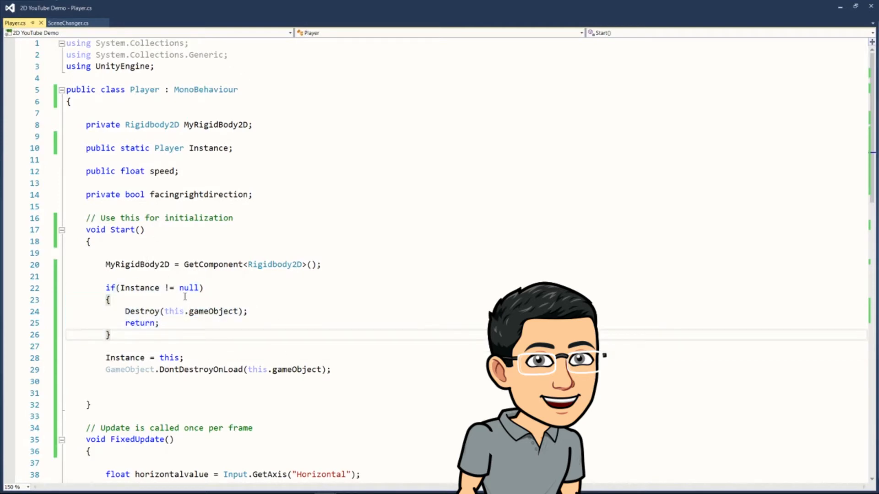
mouse_move(467, 195)
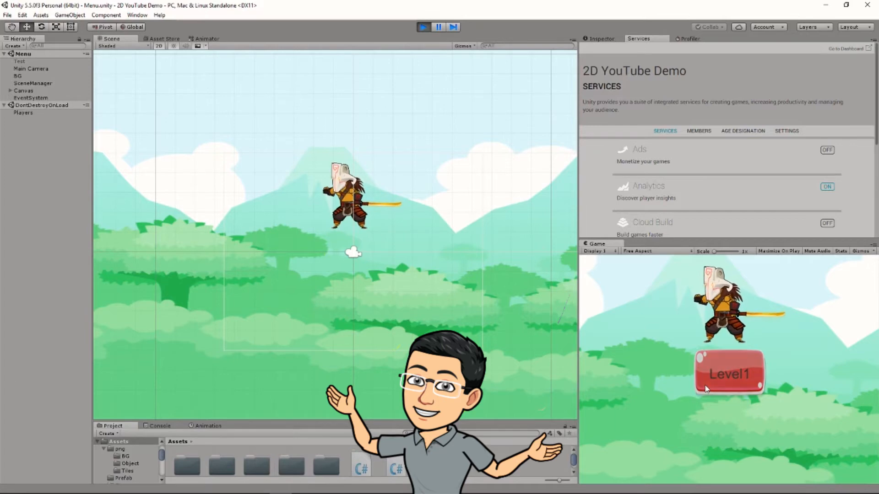
left_click(729, 374)
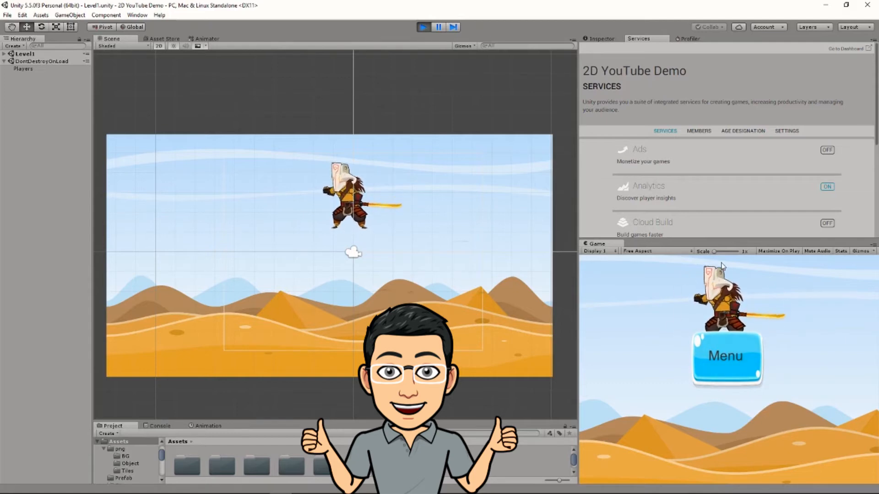
mouse_move(667, 350)
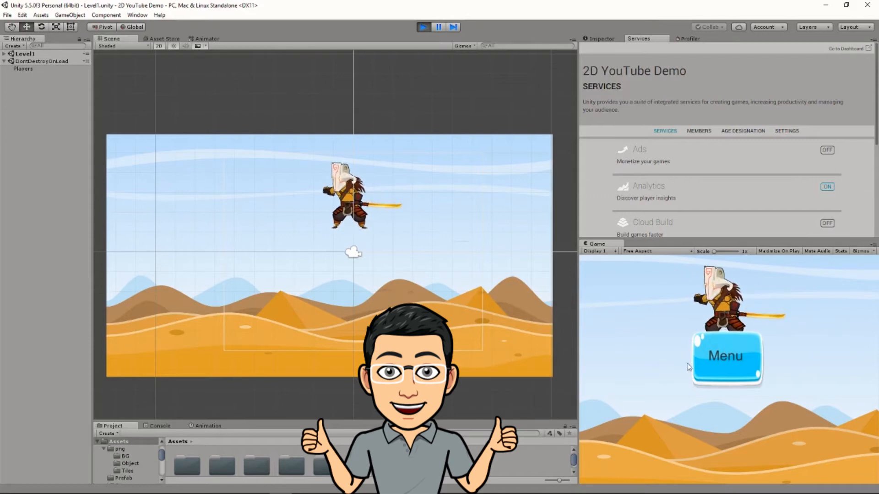
left_click(725, 355)
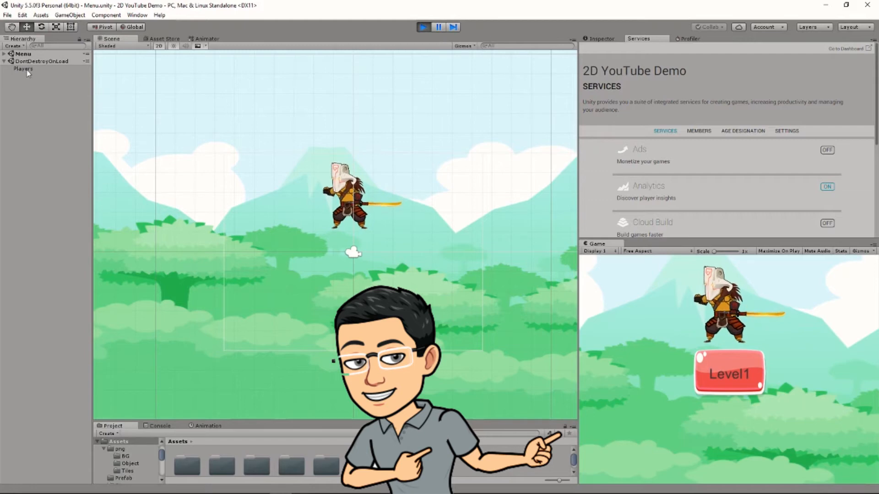
left_click(23, 53)
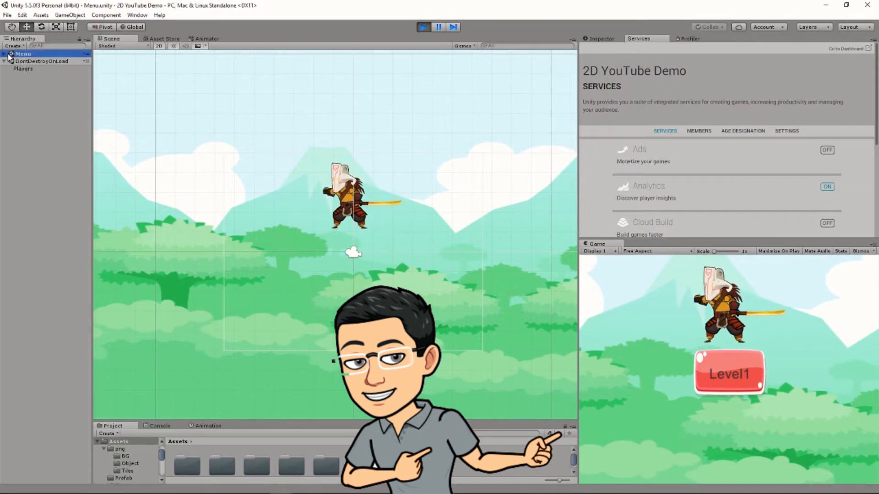
left_click(4, 53)
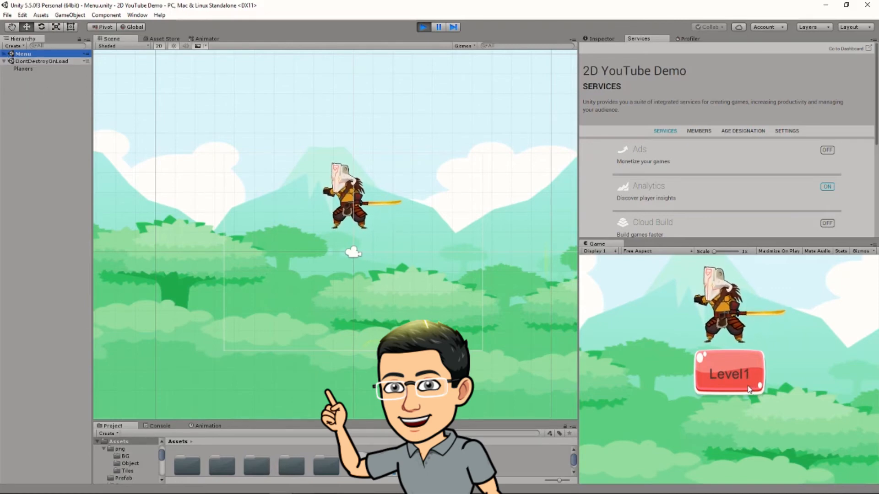
left_click(729, 374)
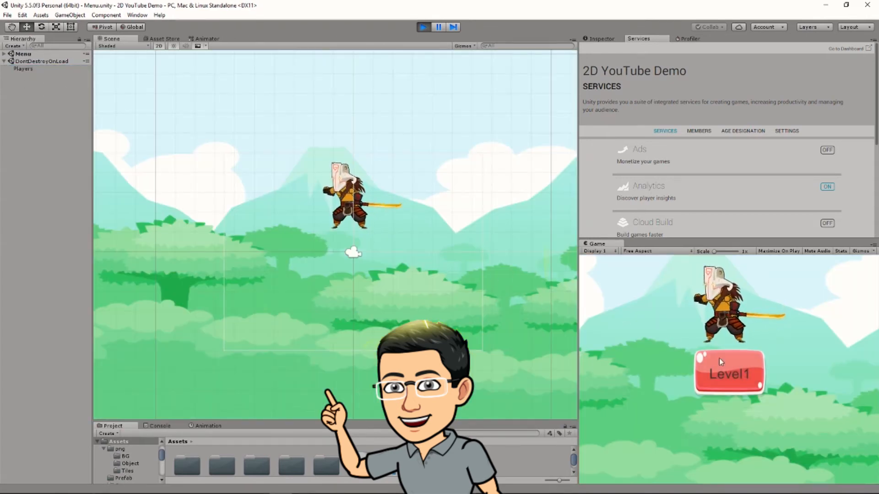
mouse_move(861, 356)
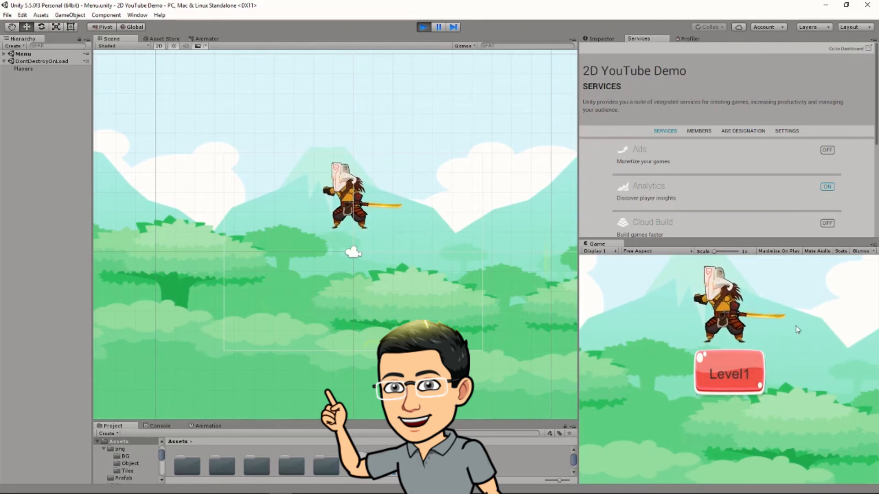
mouse_move(837, 409)
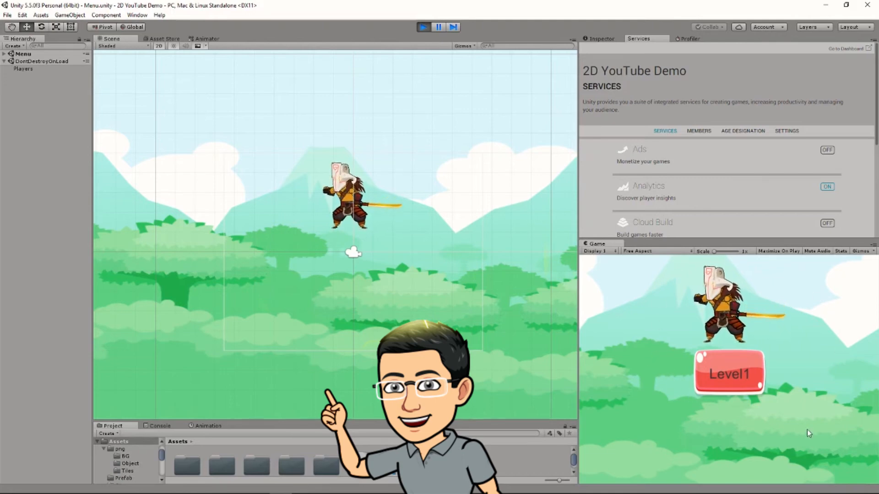
mouse_move(635, 318)
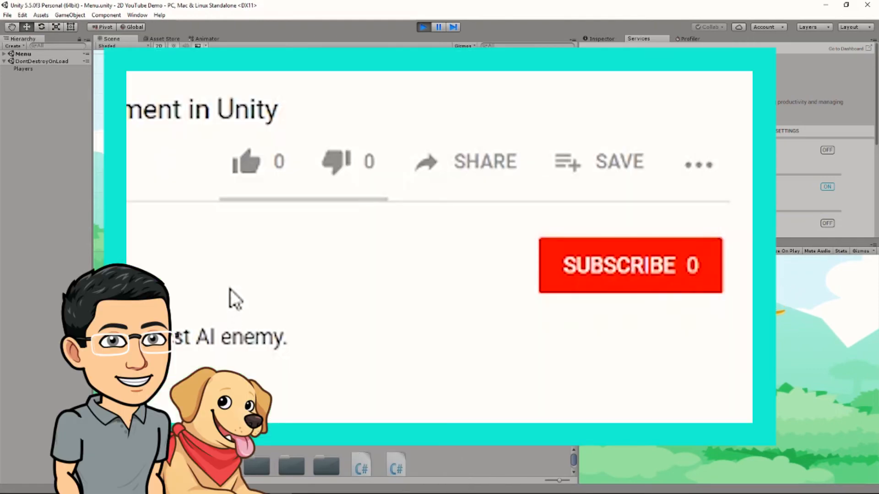
left_click(245, 161)
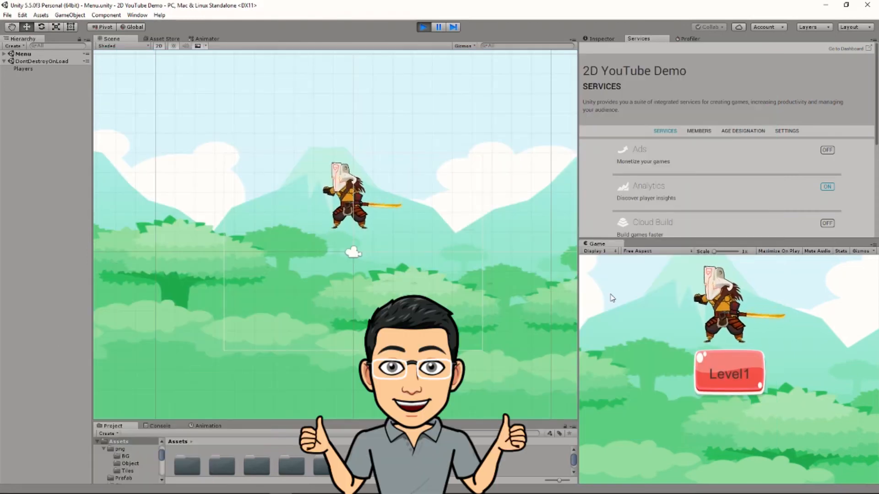
mouse_move(770, 435)
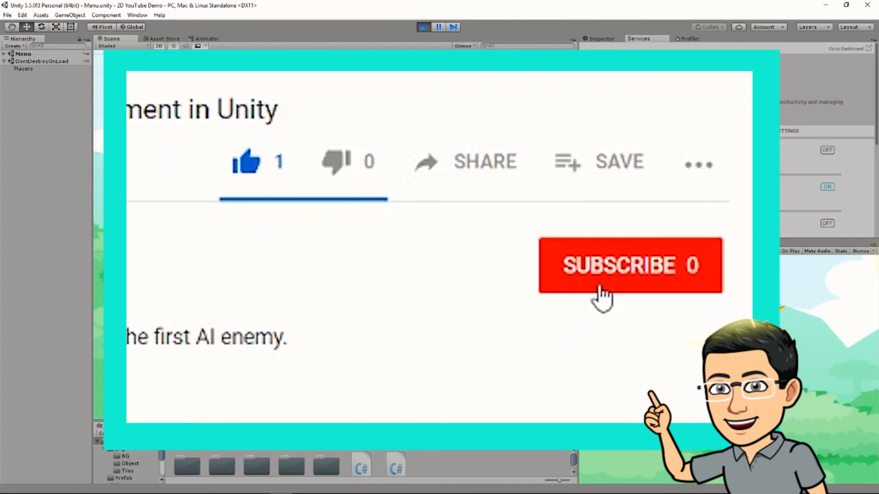
left_click(630, 265)
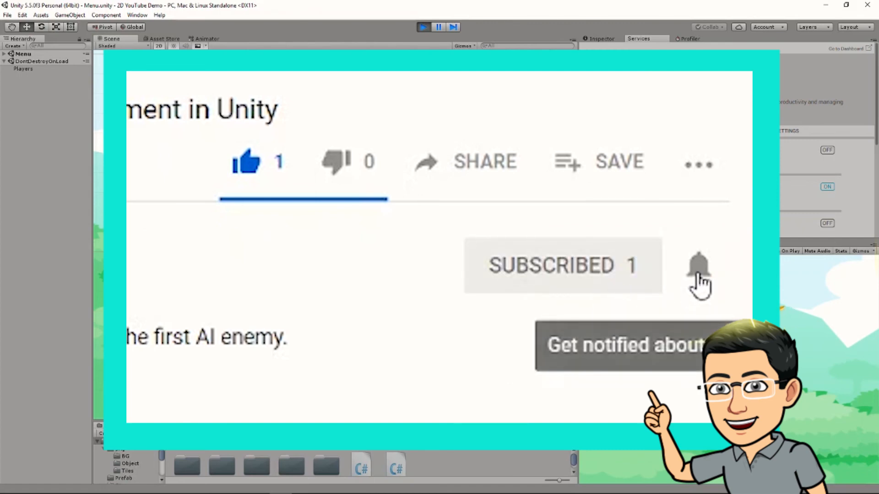